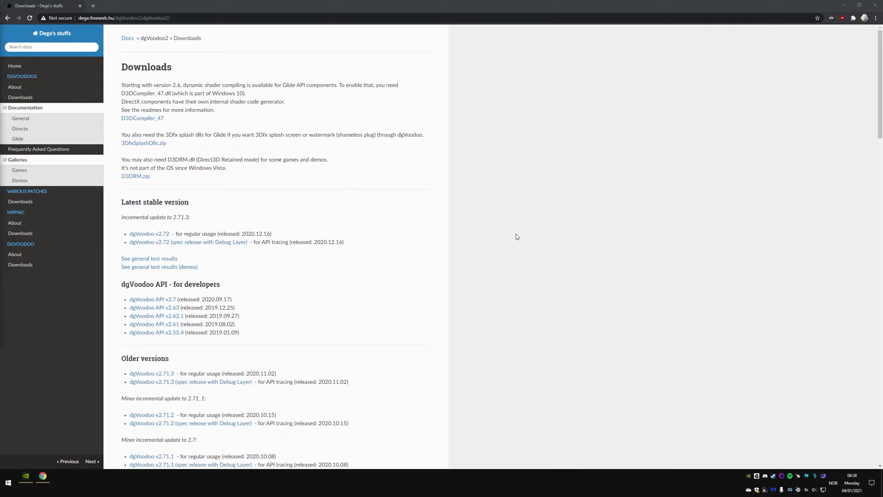
pyautogui.moveTo(512, 228)
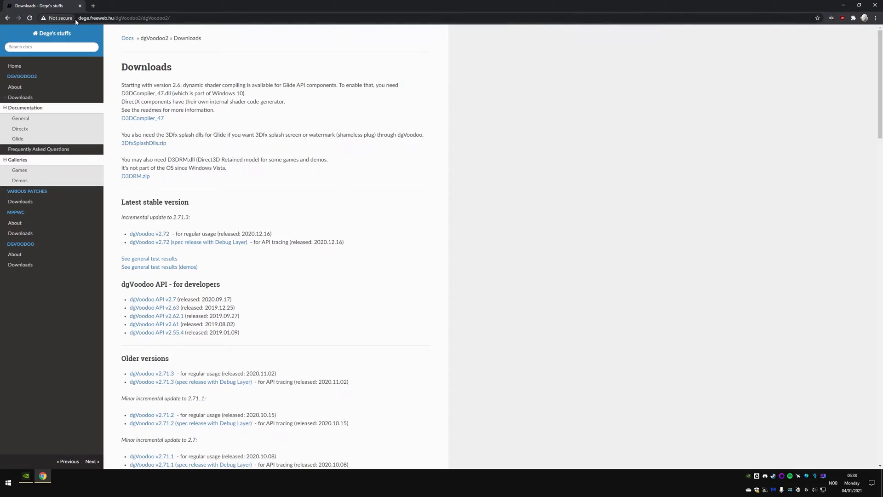
# Step: Download the dgVoodoo v2.72 stable release from the dgVoodoo 2 downloads page
pyautogui.click(123, 17)
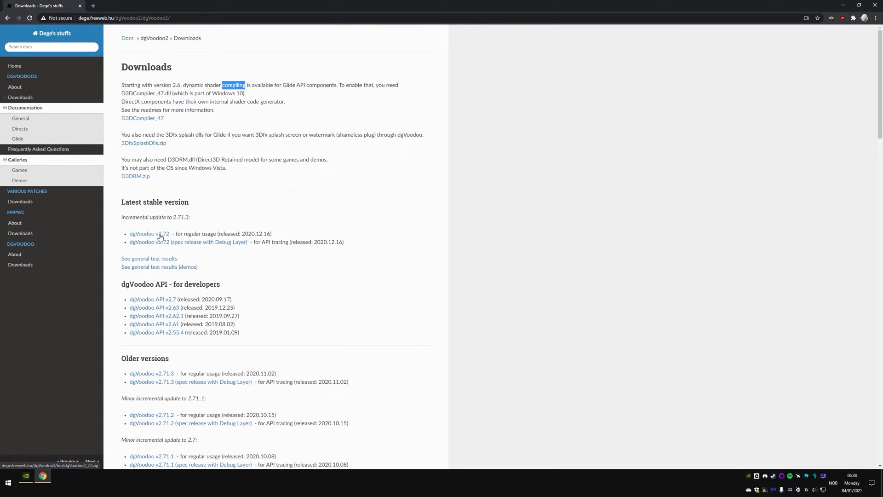
pyautogui.moveTo(160, 239)
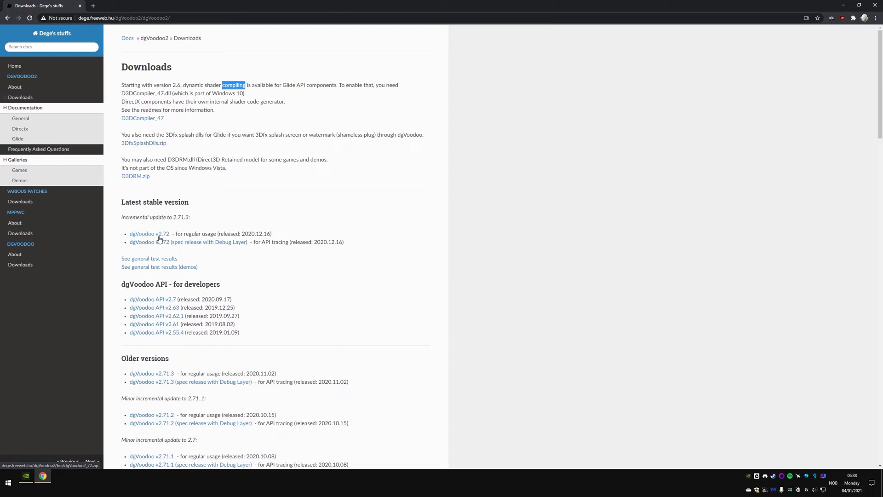
pyautogui.moveTo(166, 241)
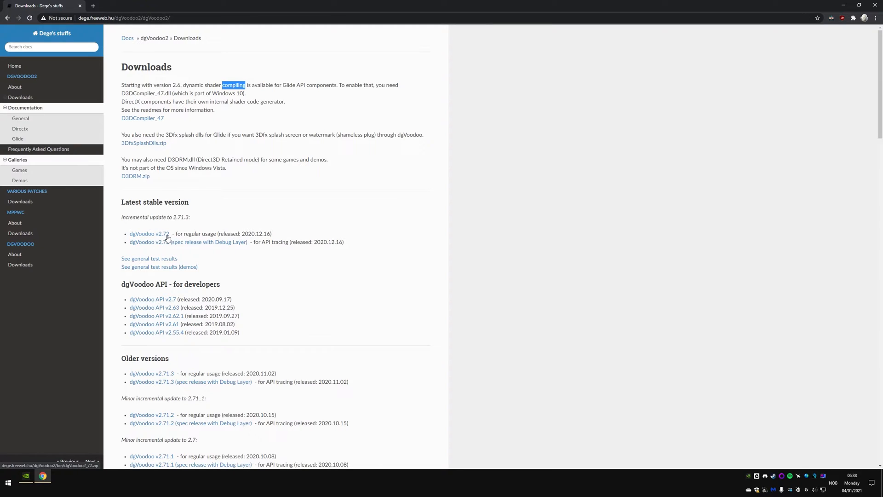
pyautogui.click(150, 233)
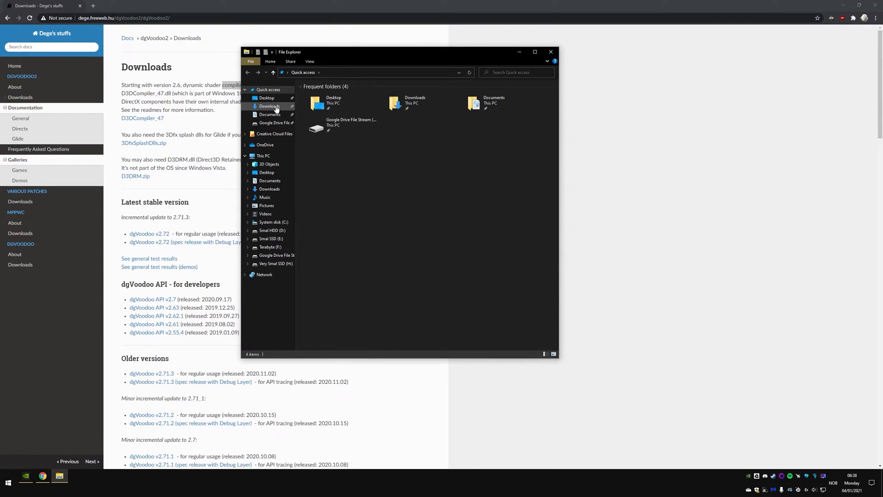
# Step: Open the extracted dgVoodoo2_72 folder in Downloads and select the MS folder plus dgVoodooCpl.exe
pyautogui.click(269, 107)
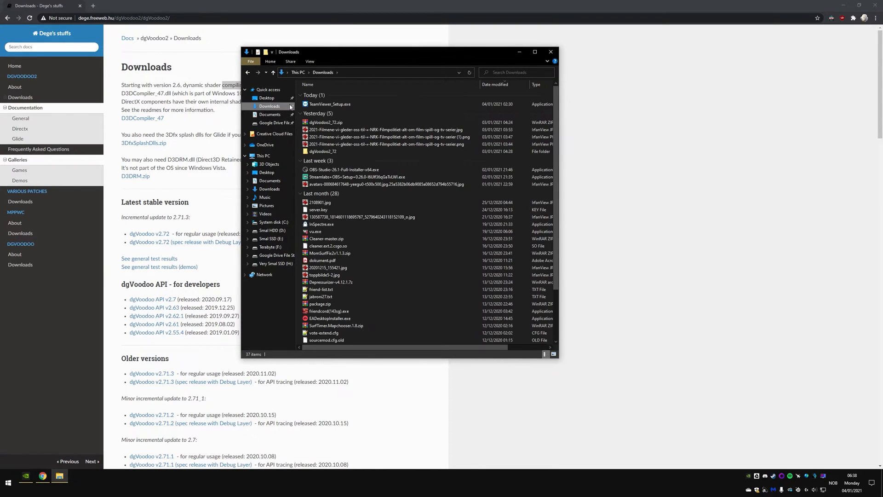
pyautogui.click(326, 122)
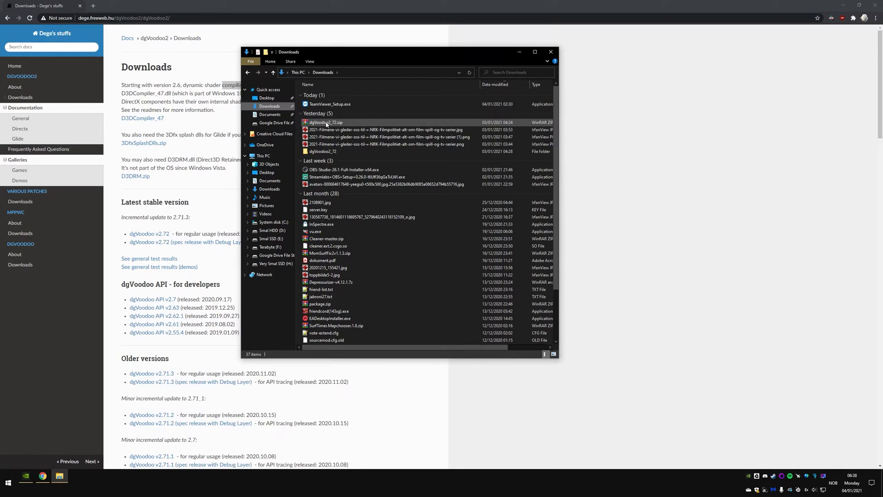
pyautogui.click(324, 150)
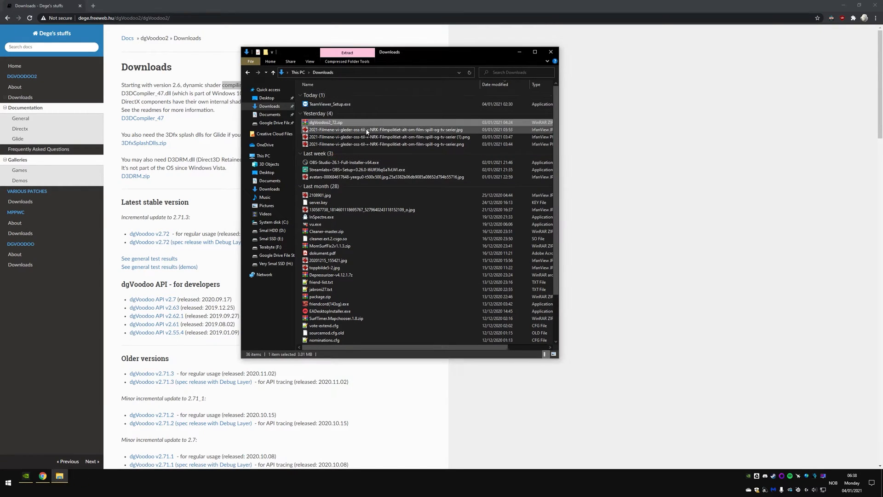
pyautogui.doubleClick(326, 123)
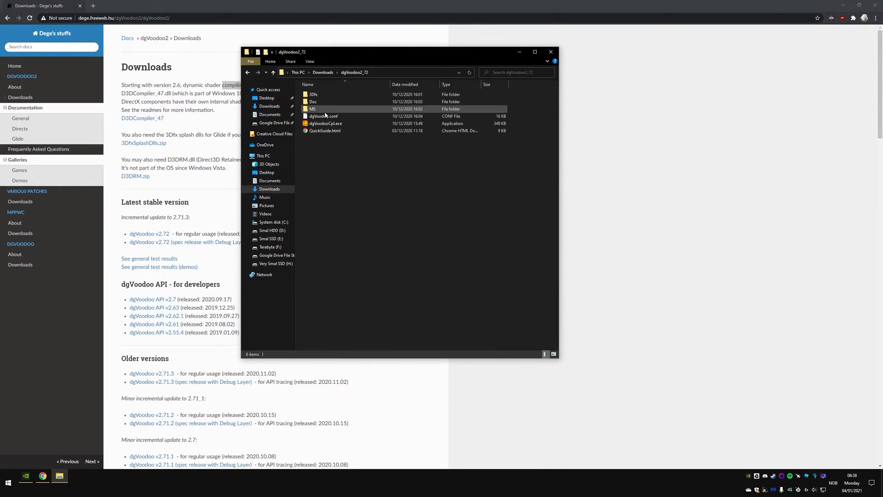
pyautogui.click(312, 108)
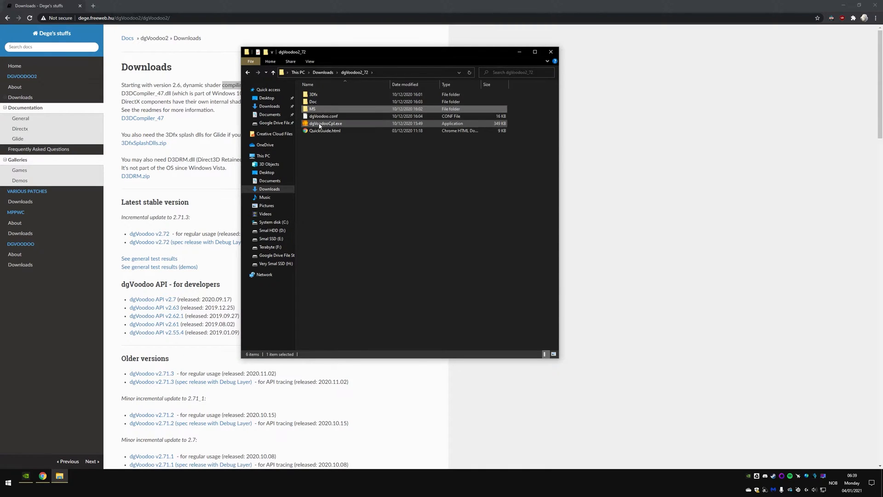
pyautogui.click(7, 483)
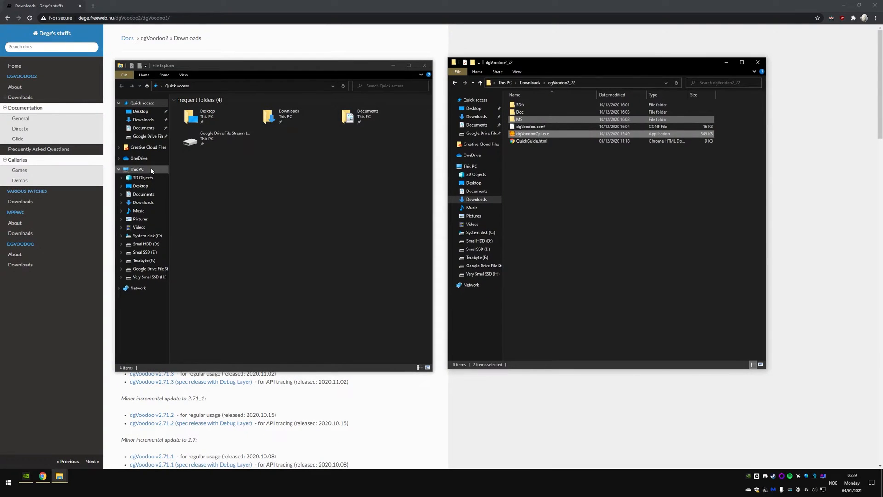
# Step: Navigate a second window to C:\Program Files (x86)\Steam\steamapps\common\Syberia
pyautogui.click(147, 236)
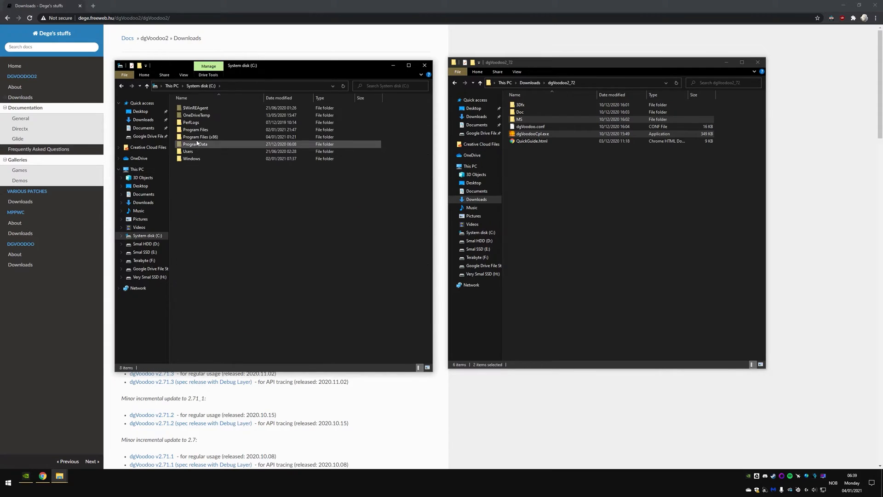
pyautogui.doubleClick(200, 137)
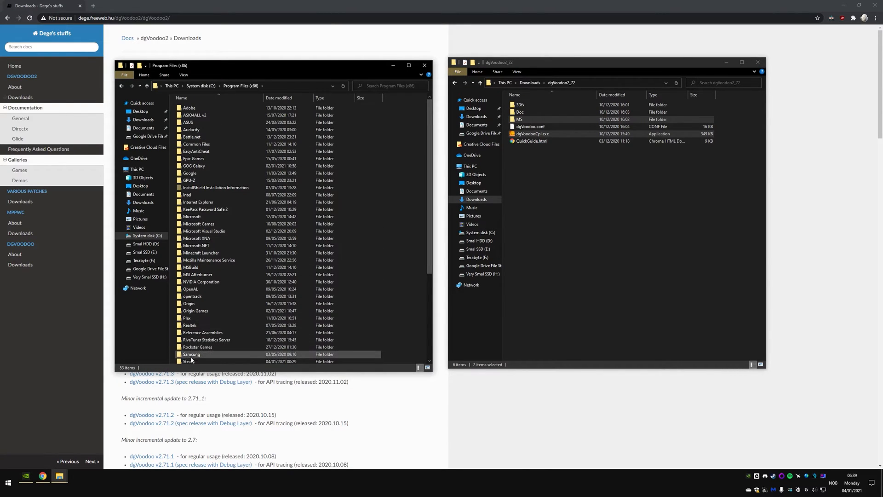
pyautogui.doubleClick(188, 361)
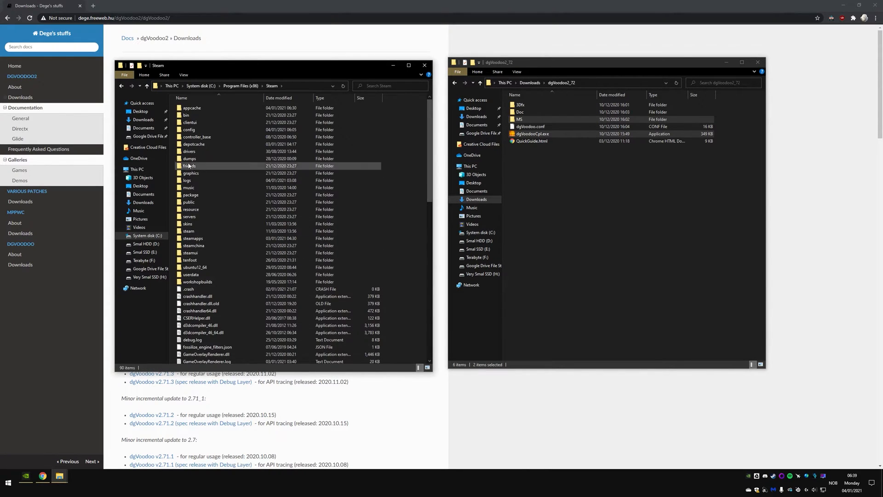
pyautogui.click(203, 238)
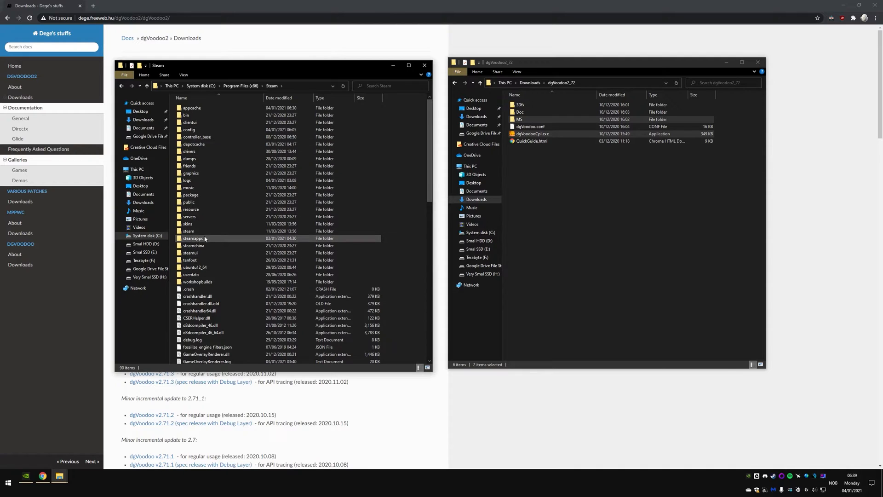
pyautogui.doubleClick(193, 239)
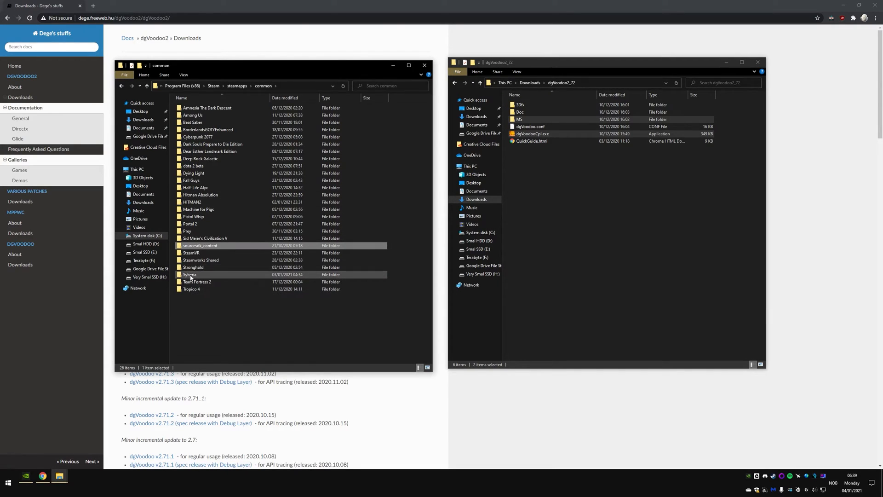
pyautogui.doubleClick(190, 274)
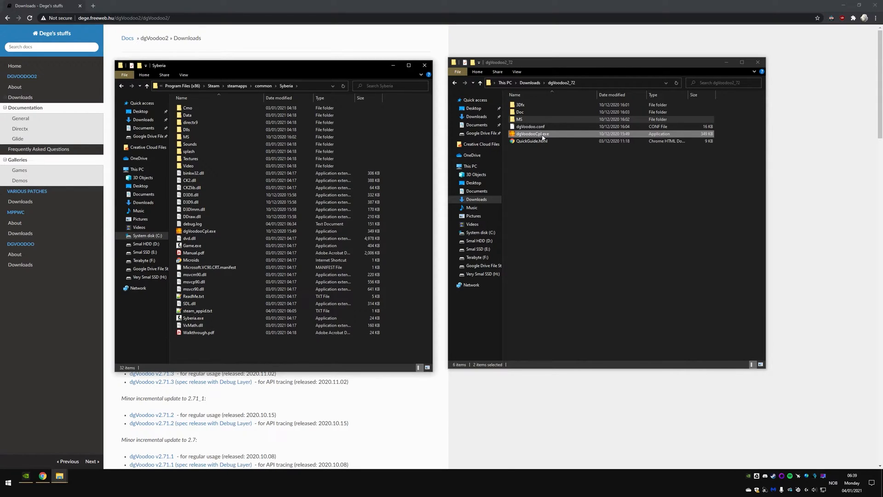
# Step: Open dgVoodoo's MS\x86 DLL folder, then launch dgVoodooCpl.exe from the Syberia folder
pyautogui.doubleClick(519, 118)
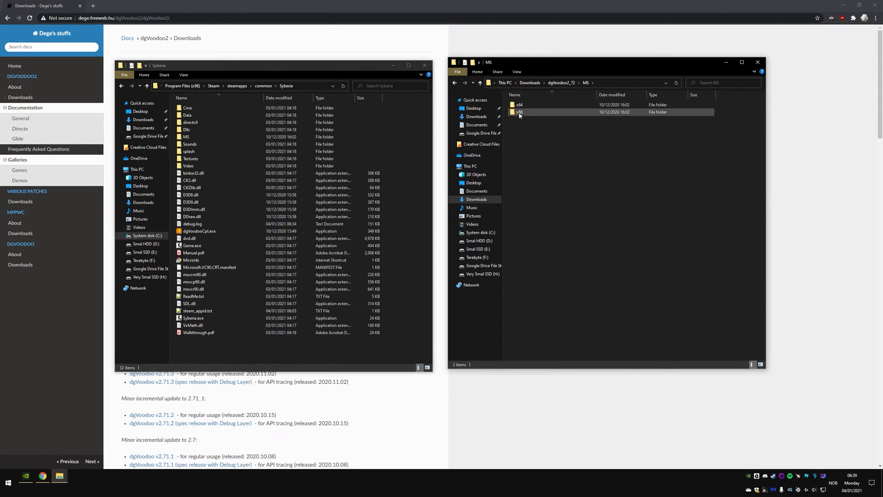
pyautogui.doubleClick(519, 111)
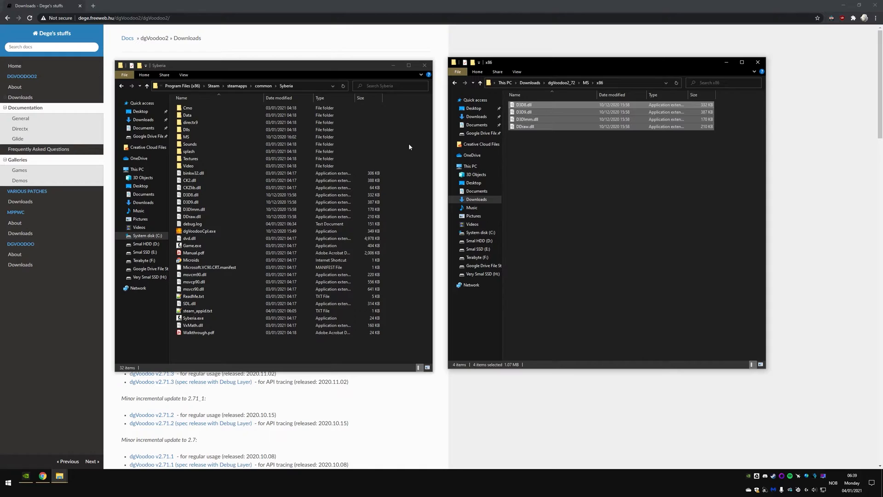
pyautogui.click(198, 230)
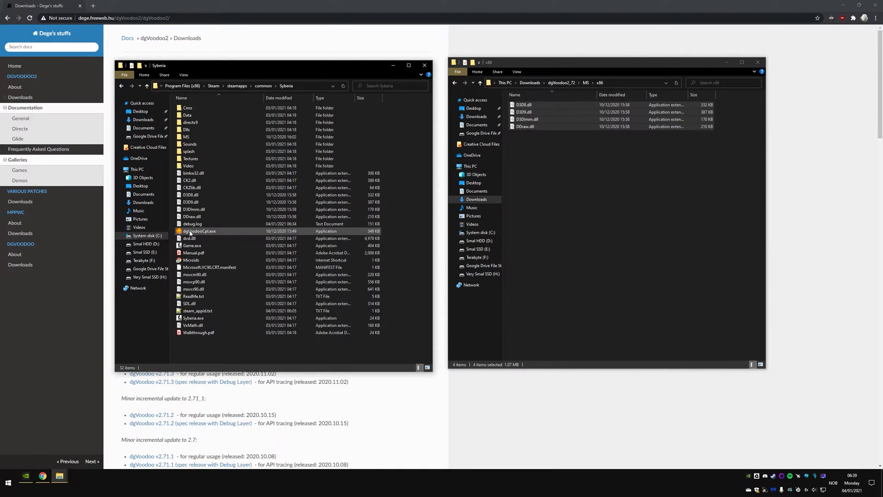
pyautogui.moveTo(199, 231)
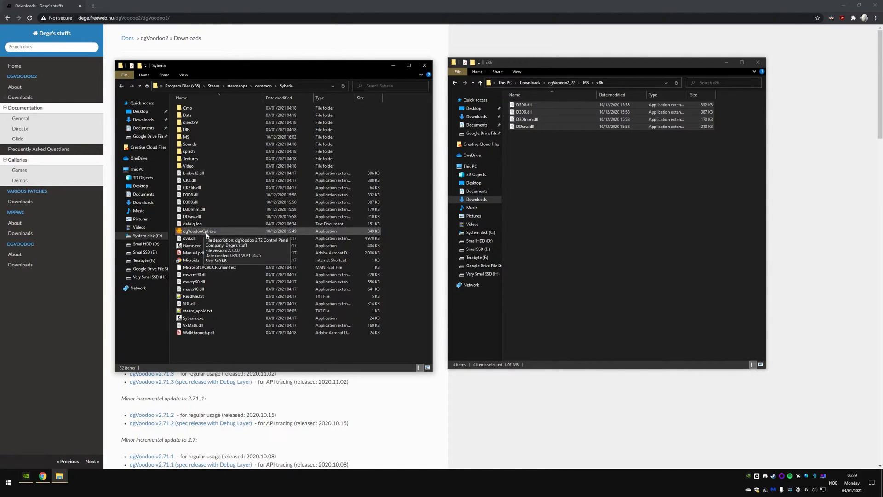
pyautogui.moveTo(190, 235)
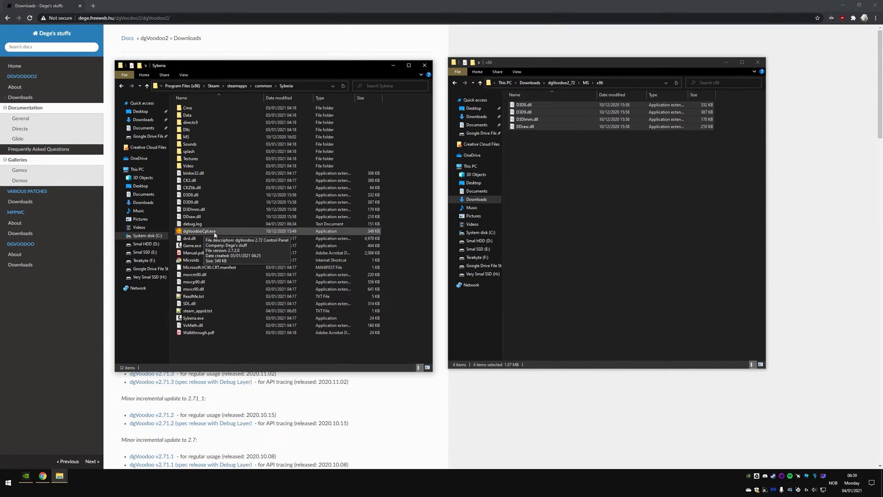
pyautogui.click(198, 231)
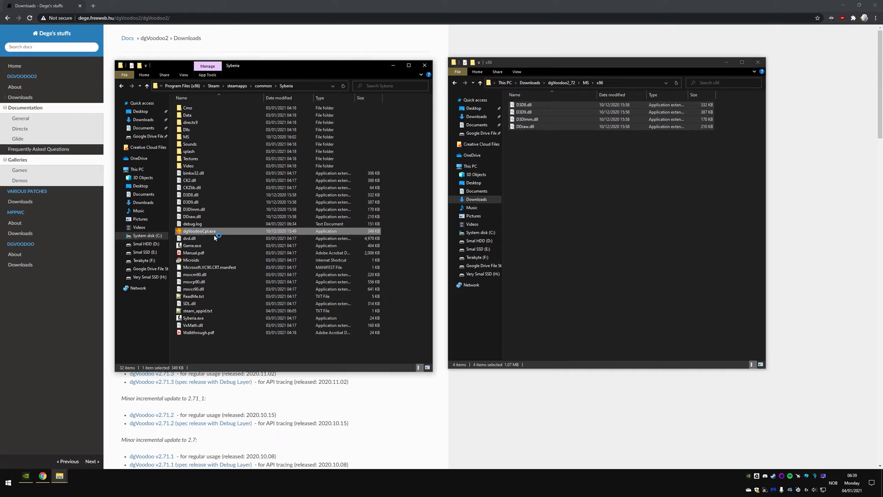
pyautogui.doubleClick(199, 231)
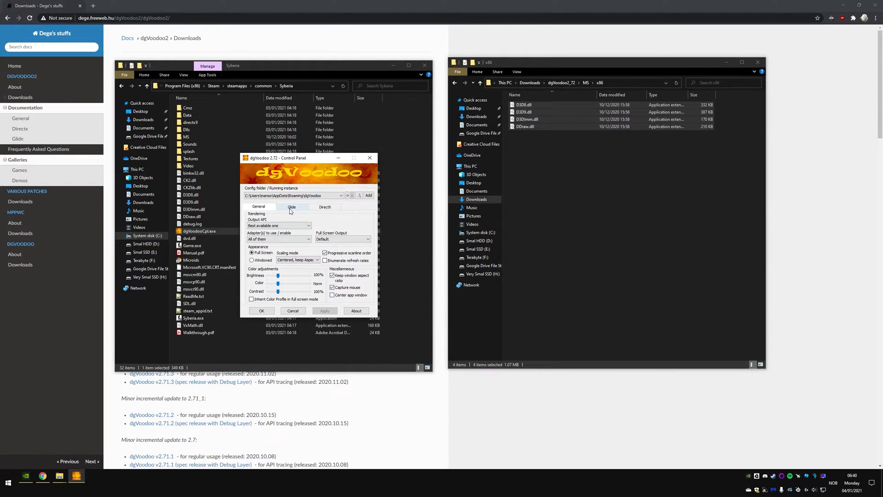
# Step: On the Glide tab, open the Resolution dropdown to pick 2560x1440
pyautogui.click(292, 206)
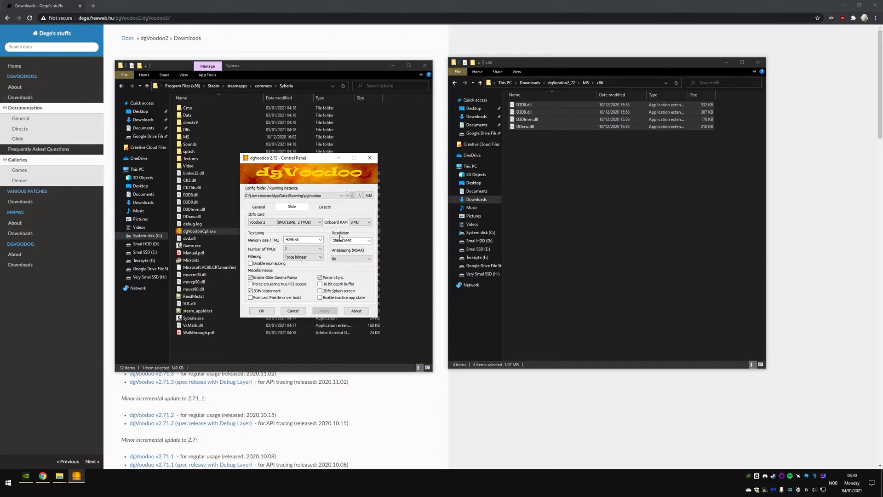
pyautogui.click(349, 240)
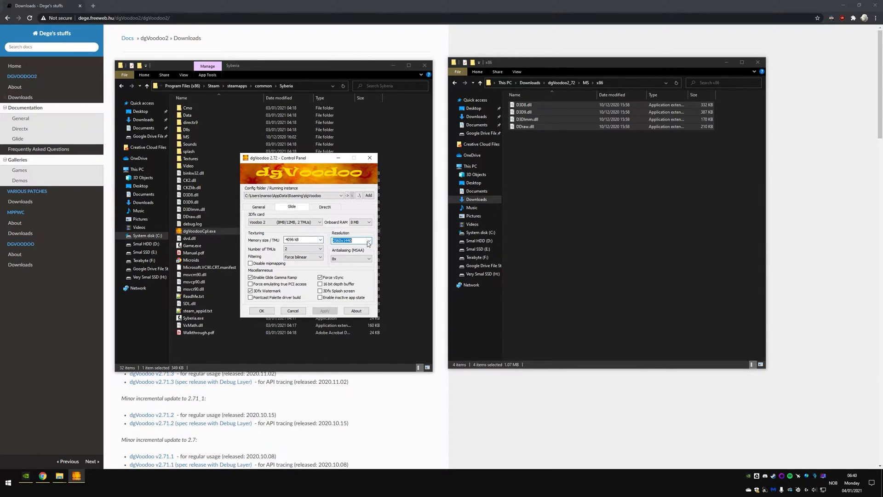
pyautogui.click(368, 241)
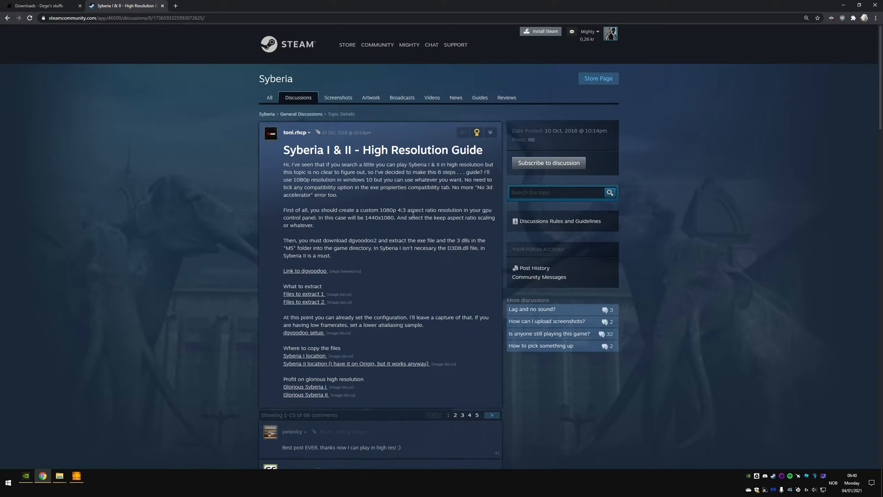
pyautogui.moveTo(446, 224)
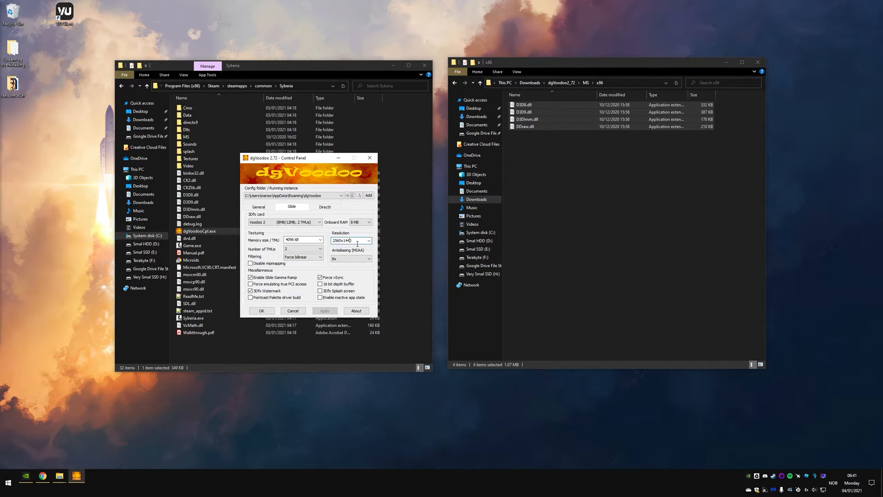
# Step: Select the 2560x1440 value in the Glide Resolution field
pyautogui.tripleClick(346, 240)
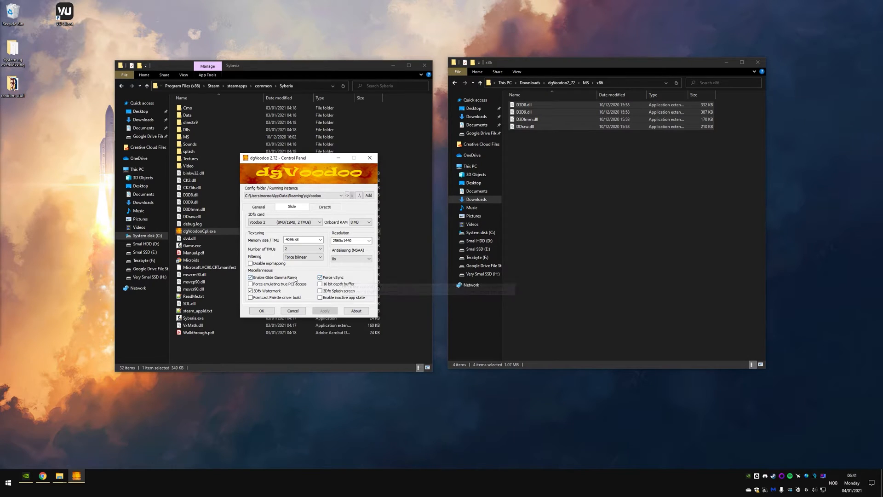
pyautogui.moveTo(333, 276)
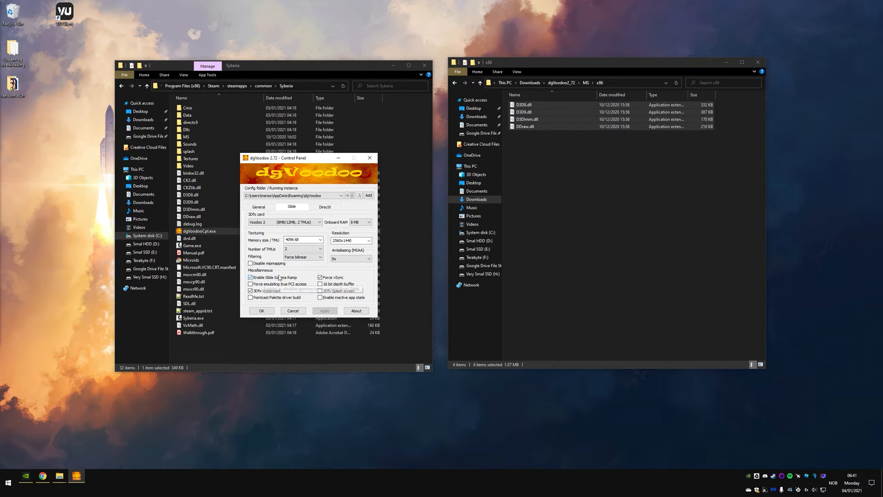
pyautogui.moveTo(271, 290)
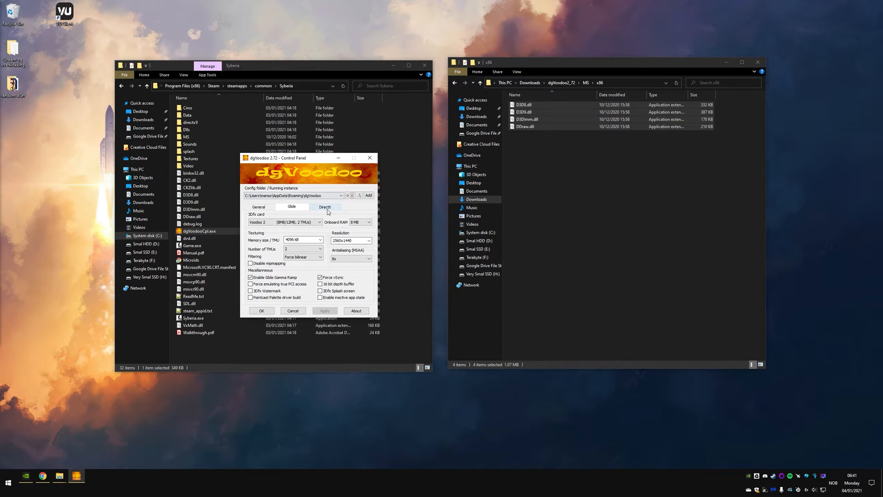
# Step: Check the DirectX tab shows 2560x1440 with 8x antialiasing, then save with OK
pyautogui.click(325, 206)
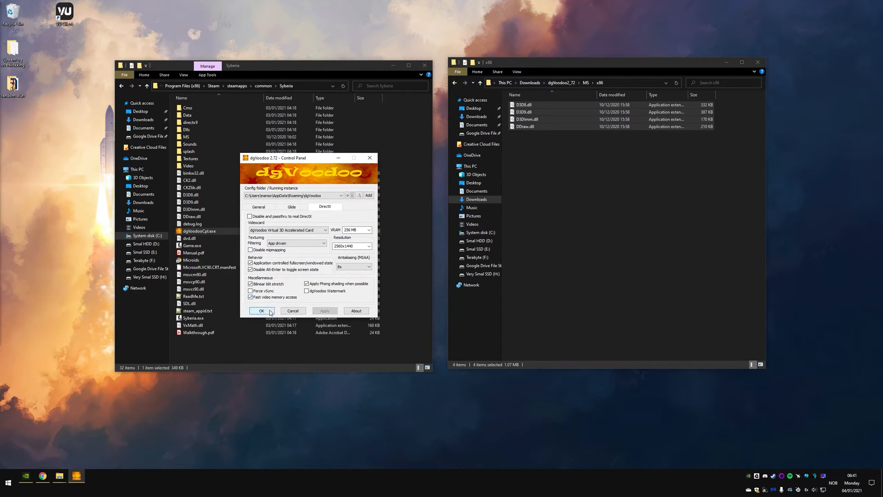
pyautogui.click(261, 310)
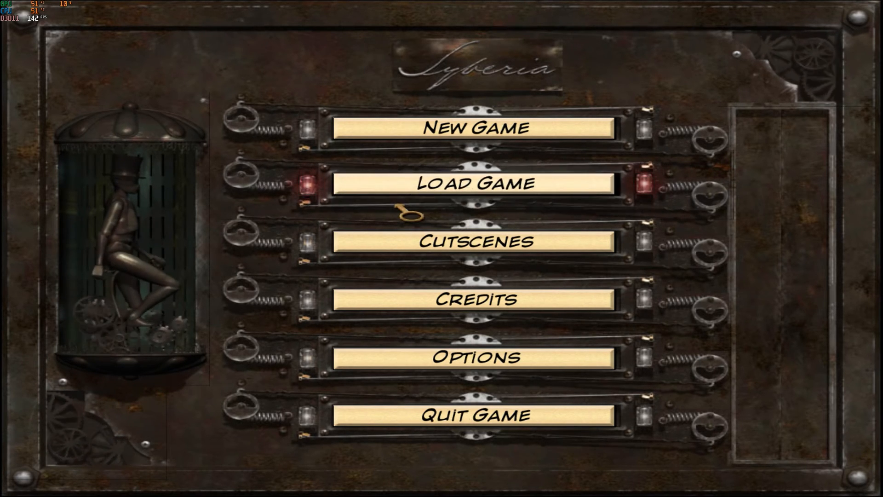
# Step: Load a previously saved Syberia game from the main menu
pyautogui.click(474, 182)
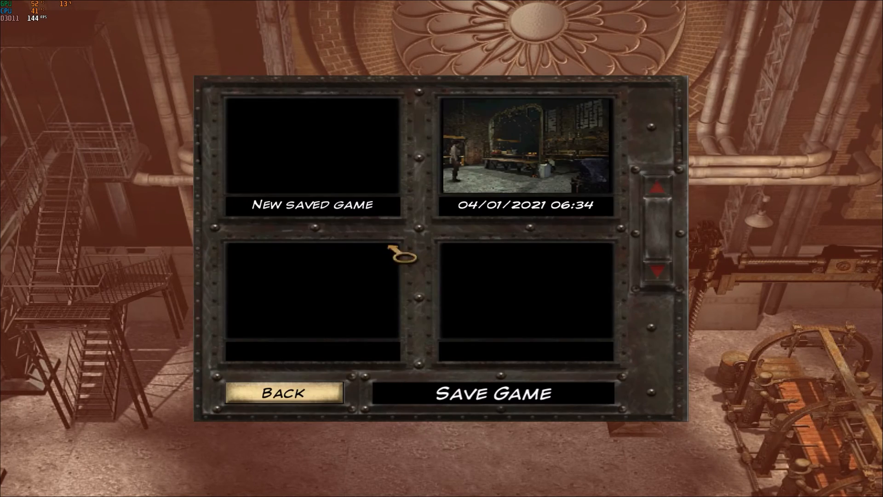
# Step: Leave the save screen, return to the main menu, and confirm Quit Game
pyautogui.click(283, 392)
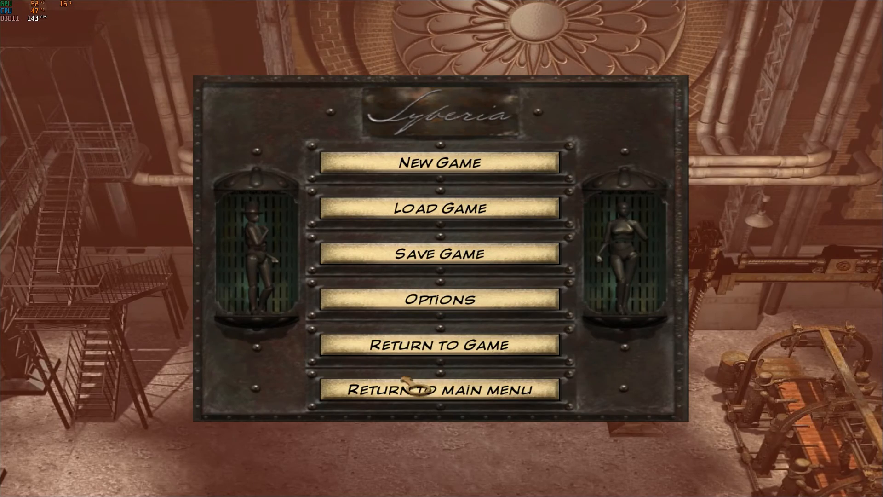
pyautogui.click(439, 344)
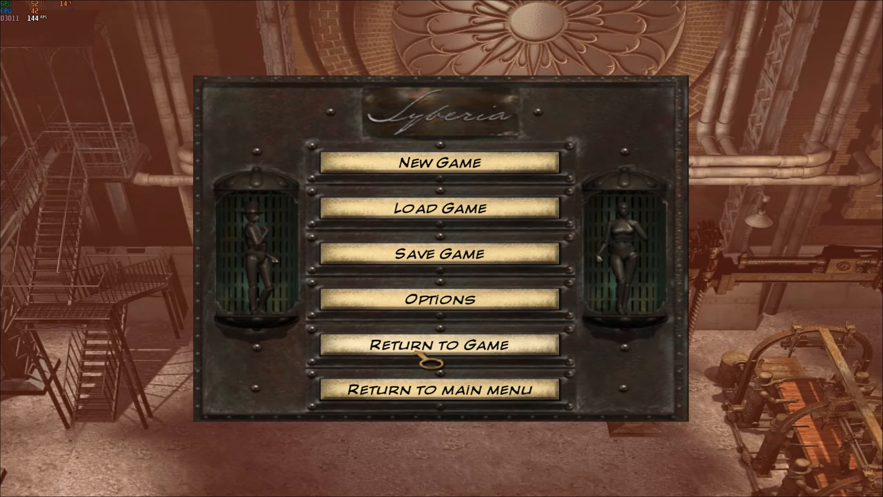
pyautogui.click(440, 388)
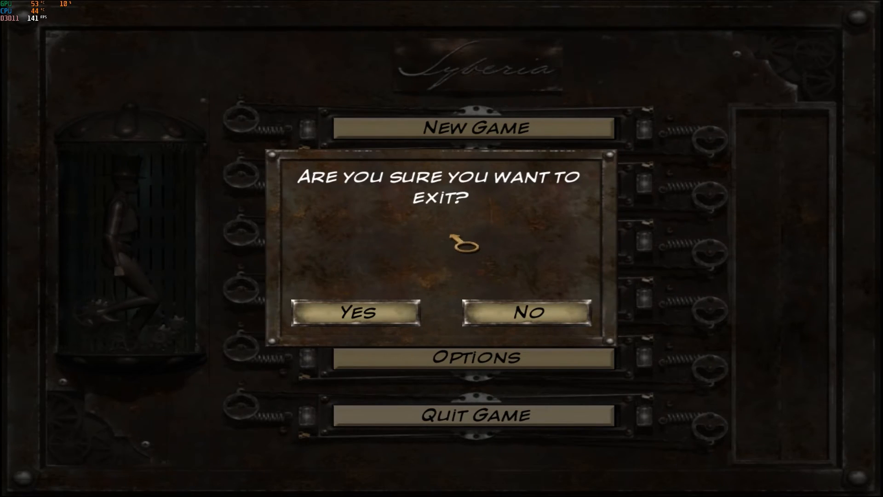
pyautogui.click(356, 311)
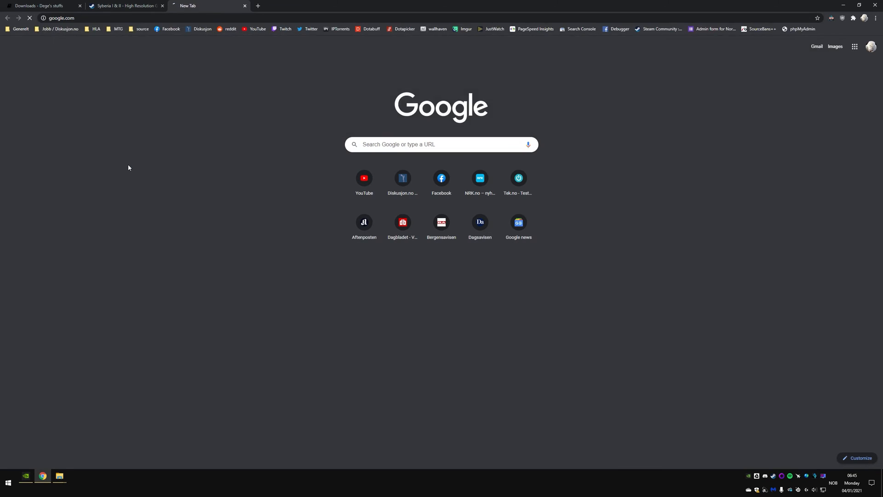
# Step: Google 'pcgamingwiki' and open the PCGamingWiki home page result
pyautogui.write('pcgamingw')
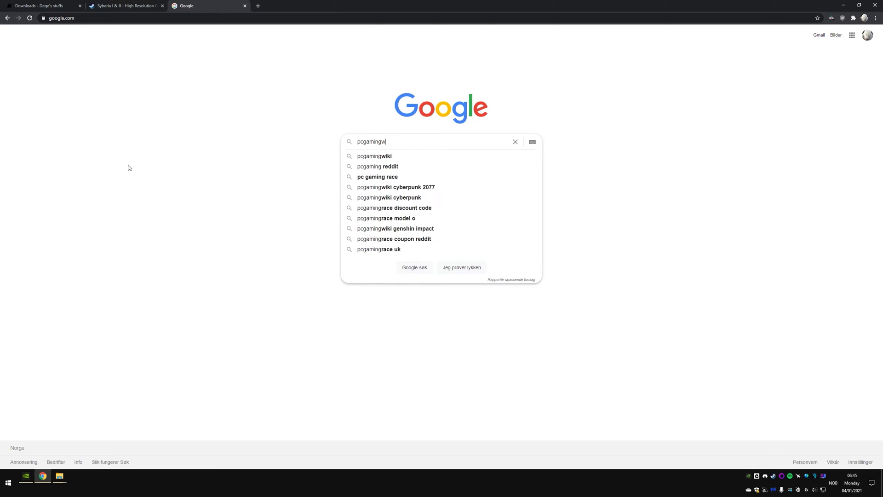
pyautogui.click(374, 156)
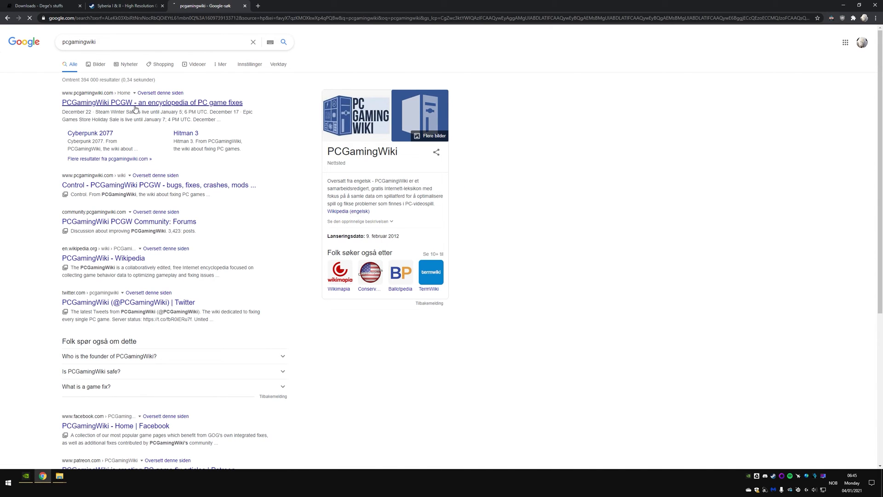
pyautogui.click(152, 102)
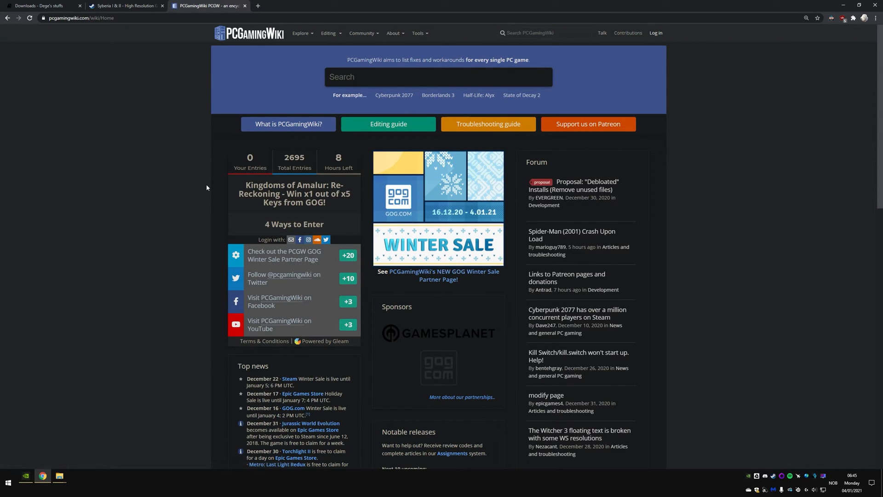
pyautogui.moveTo(275, 114)
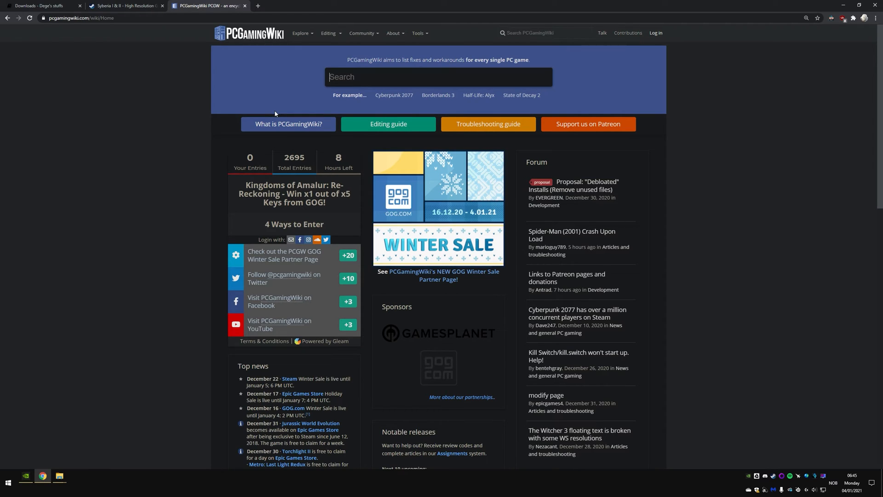
# Step: Search PCGamingWiki for 'syberia' and open the Syberia article from the suggestions
pyautogui.write('s')
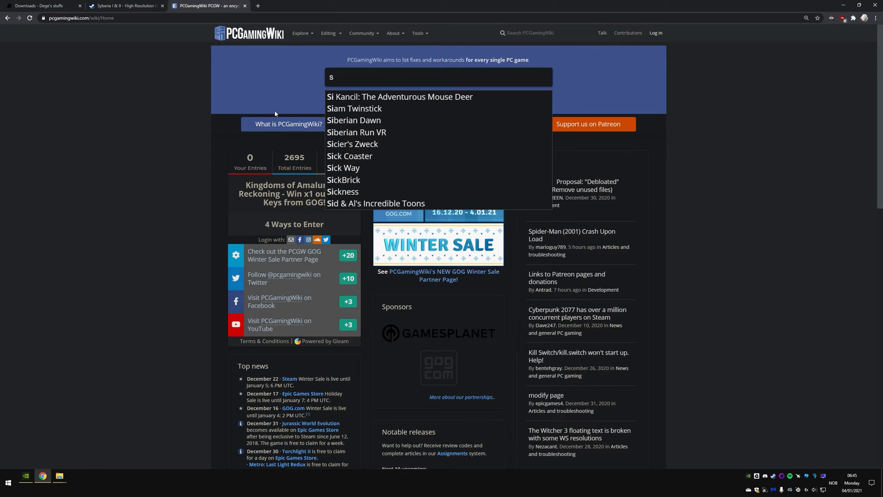
pyautogui.write('yberia')
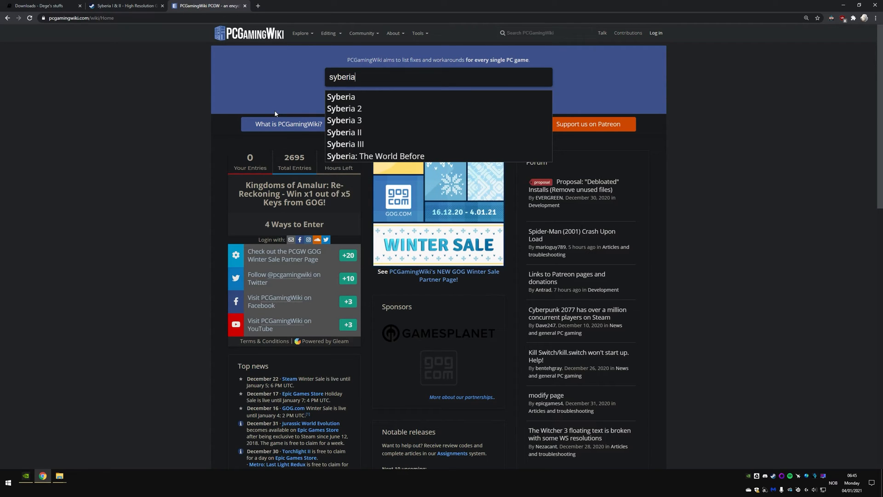
pyautogui.click(341, 96)
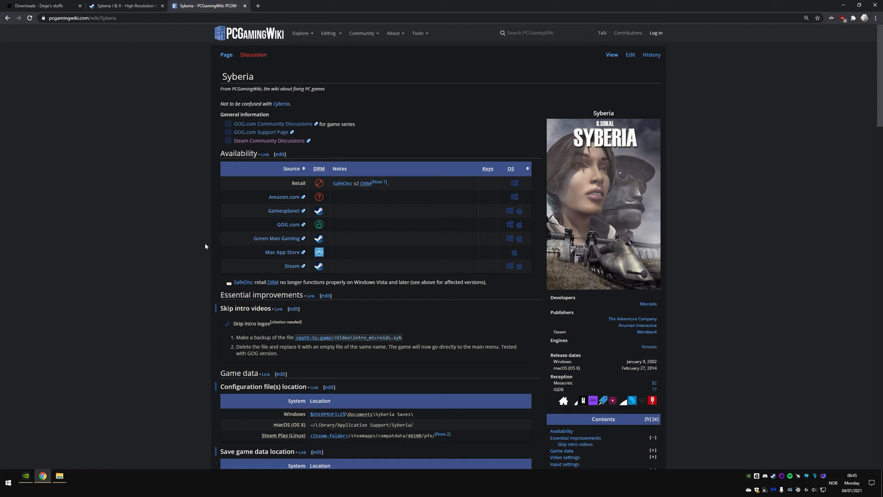
pyautogui.moveTo(234, 341)
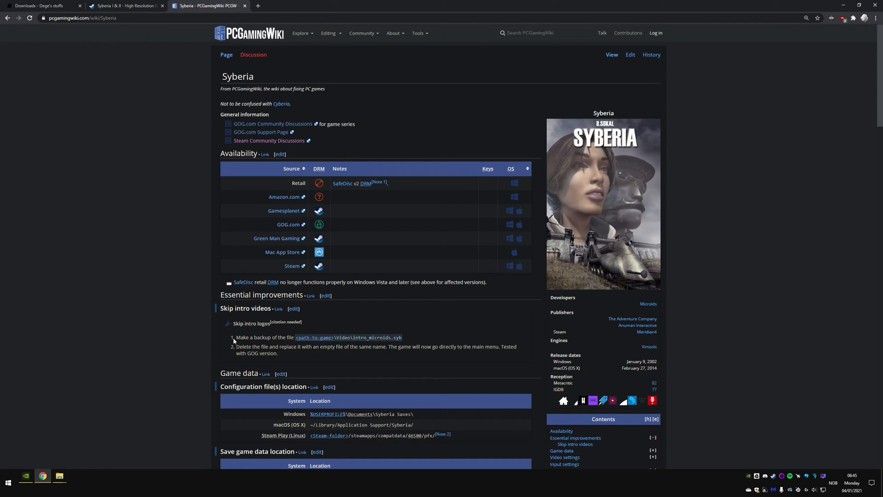
# Step: Highlight 4K Ultra HD step 1, creating a custom 2160p 4:3 resolution, then minimise Chrome
pyautogui.scroll(-3)
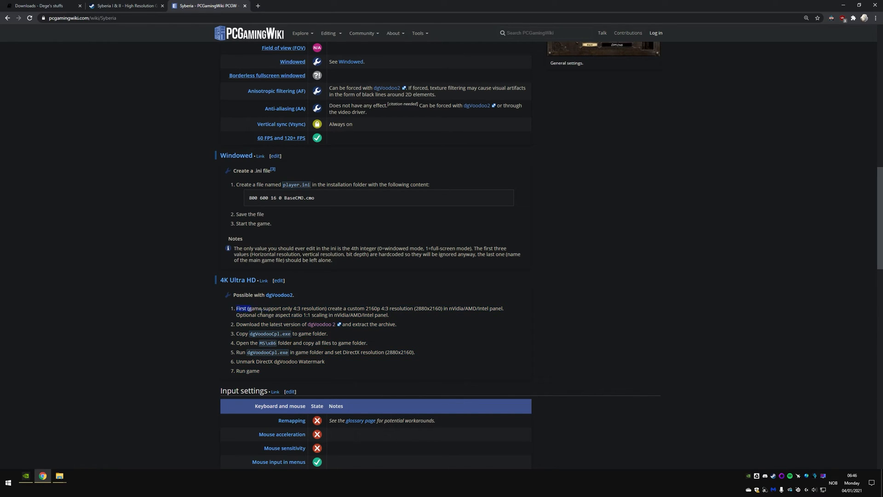
pyautogui.moveTo(238, 308); pyautogui.dragTo(388, 314)
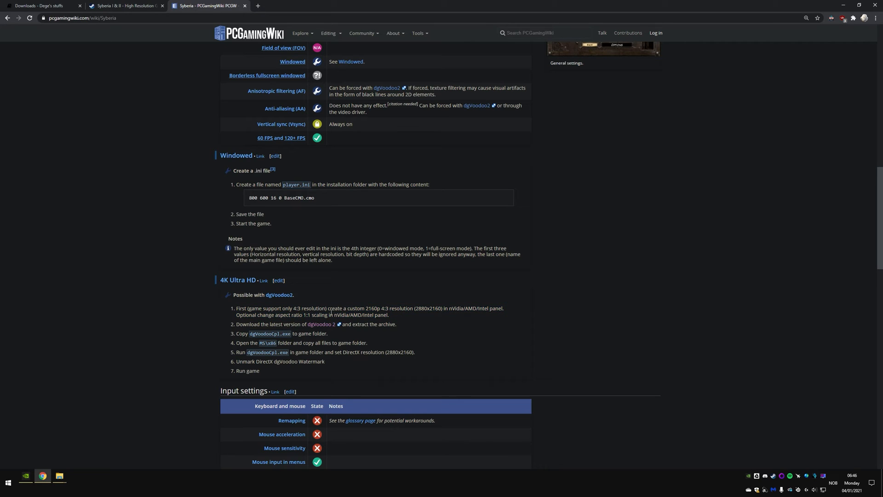
pyautogui.moveTo(329, 308); pyautogui.dragTo(389, 314)
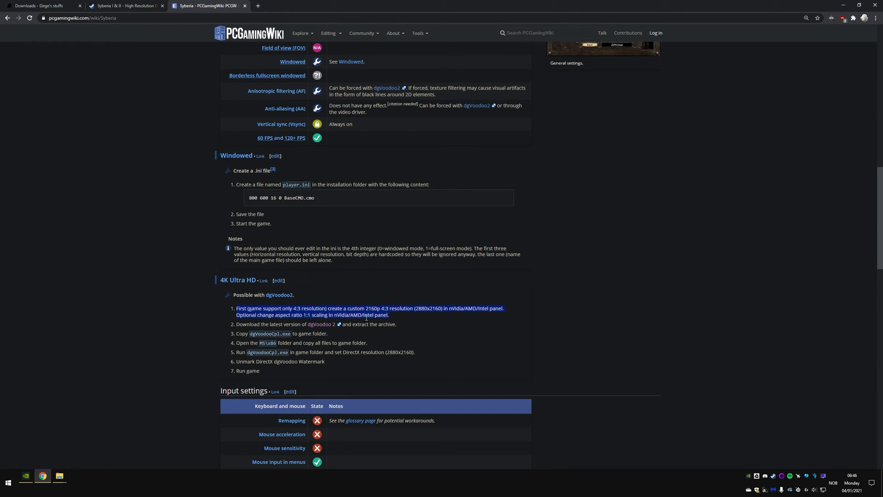
pyautogui.click(59, 480)
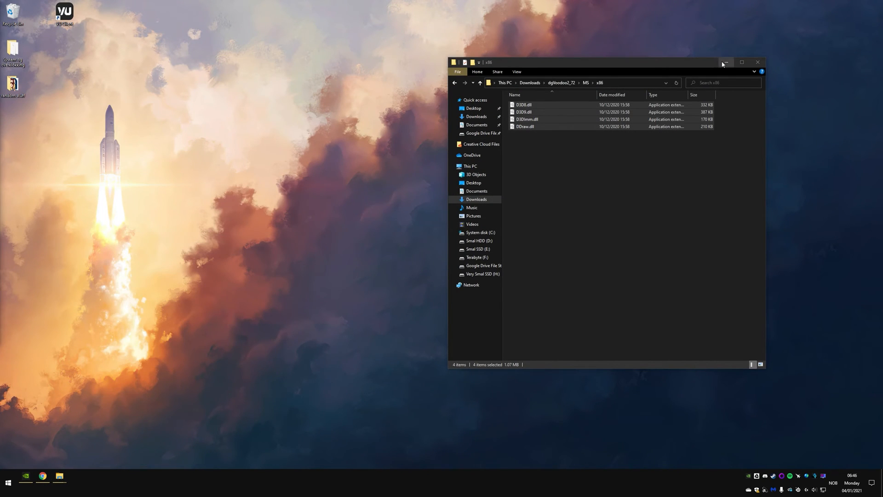
# Step: Bring up the desktop context menu to launch NVIDIA Control Panel
pyautogui.rightClick(490, 248)
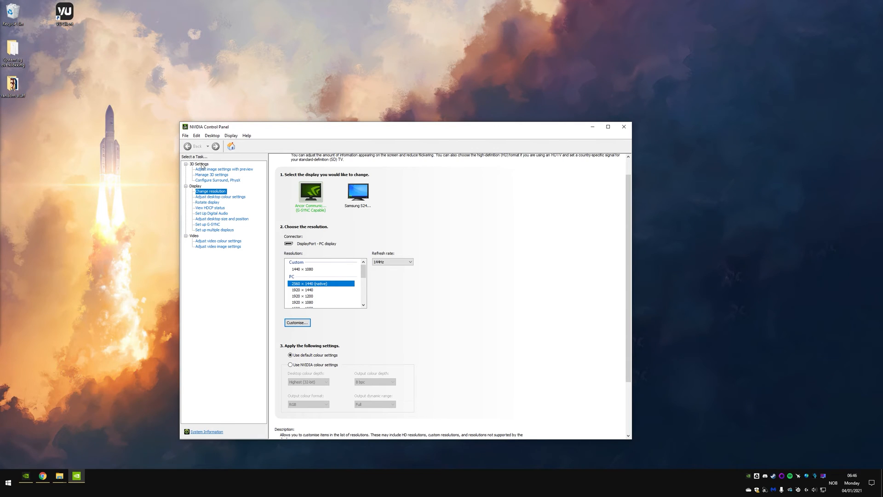
pyautogui.moveTo(196, 131)
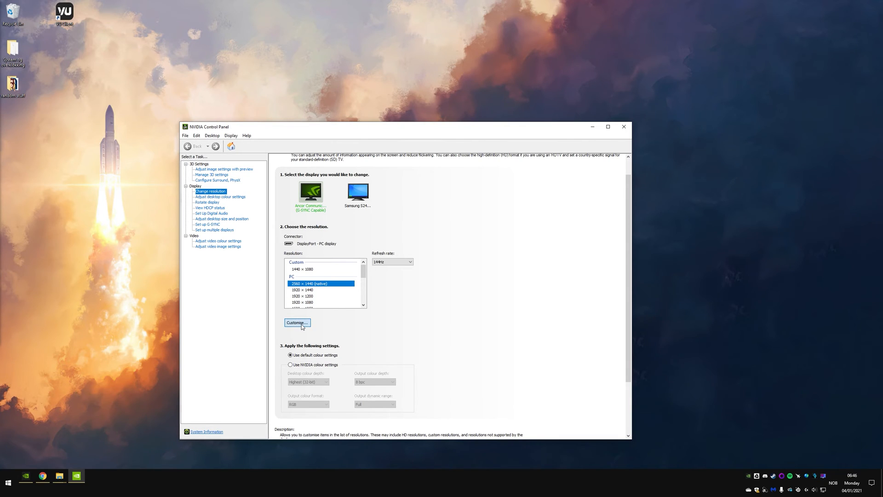
# Step: Open the Customise dialog and select the existing 1440 x 1080 at 144Hz resolution
pyautogui.click(297, 322)
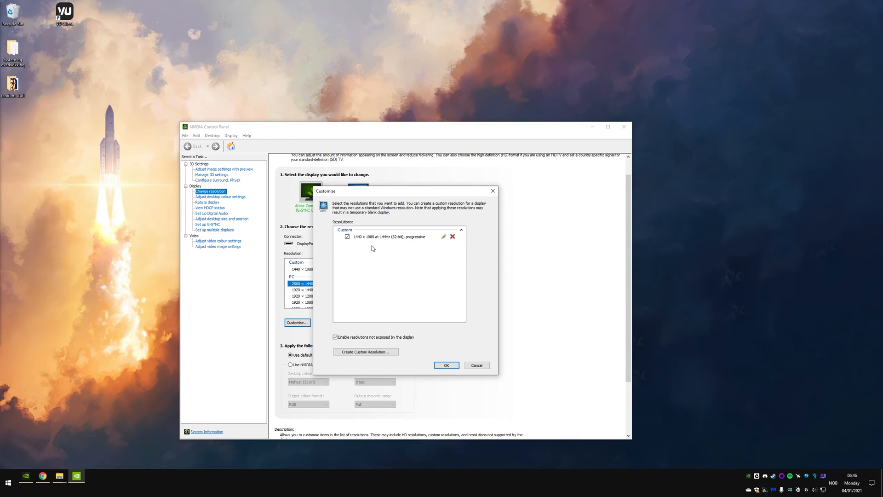
pyautogui.moveTo(355, 241)
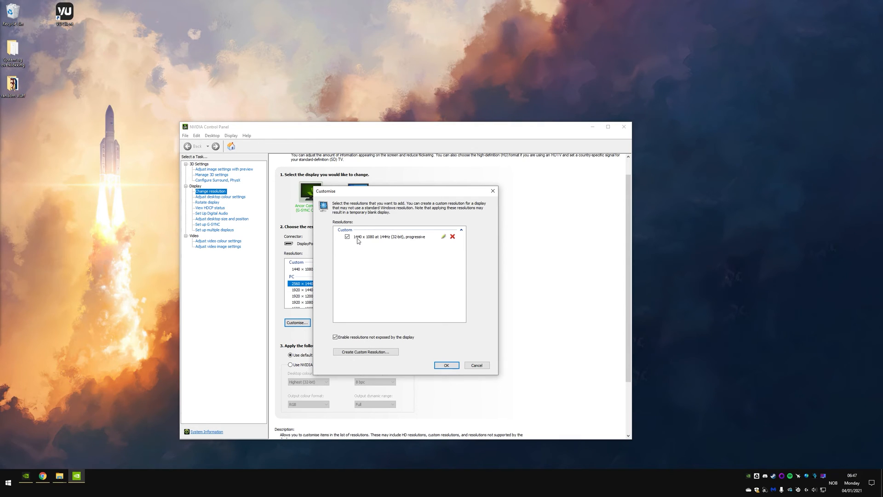
pyautogui.moveTo(374, 240)
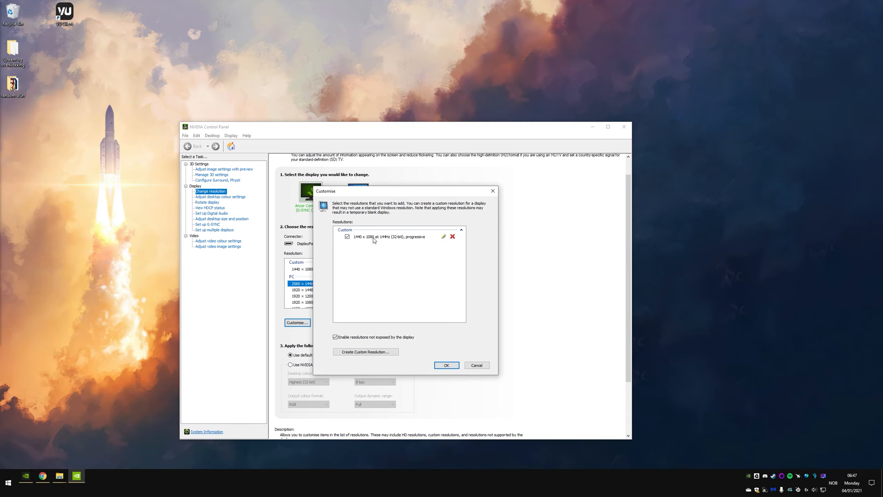
pyautogui.moveTo(371, 240)
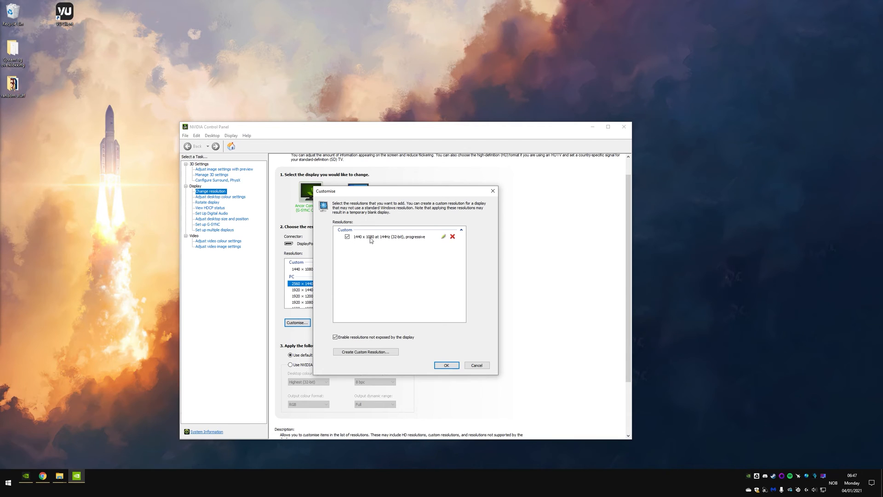
pyautogui.moveTo(443, 235)
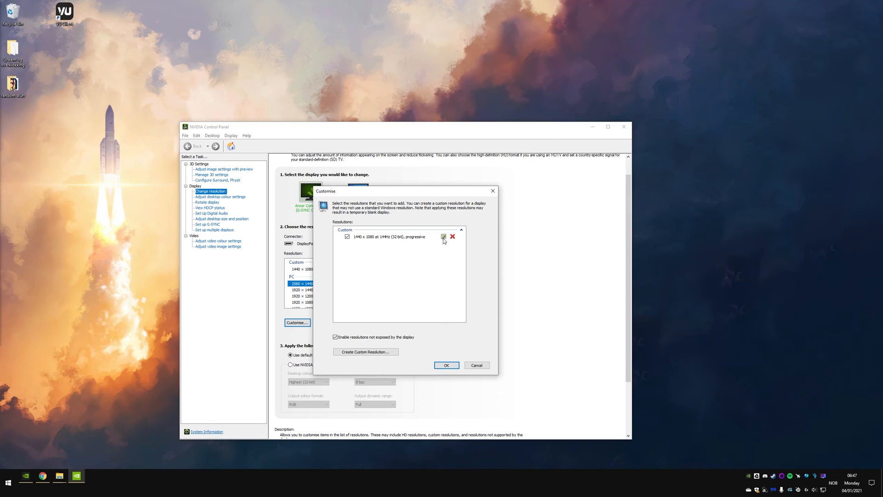
pyautogui.click(443, 236)
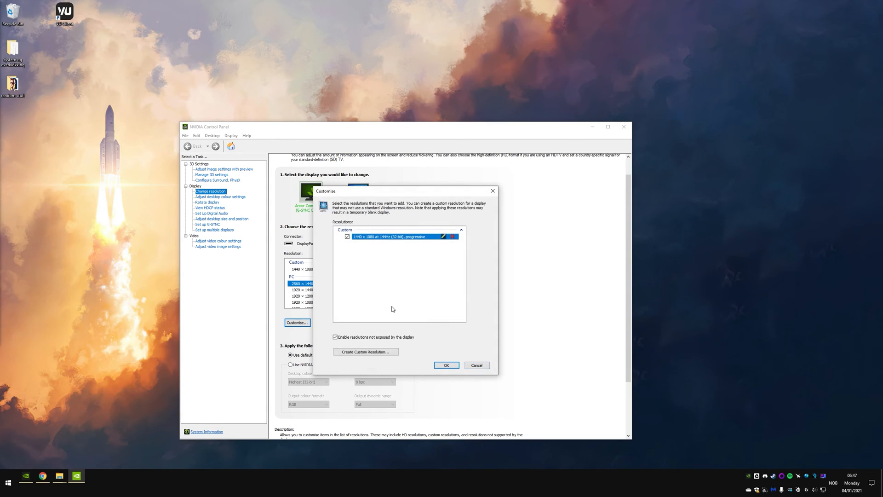
pyautogui.moveTo(421, 257)
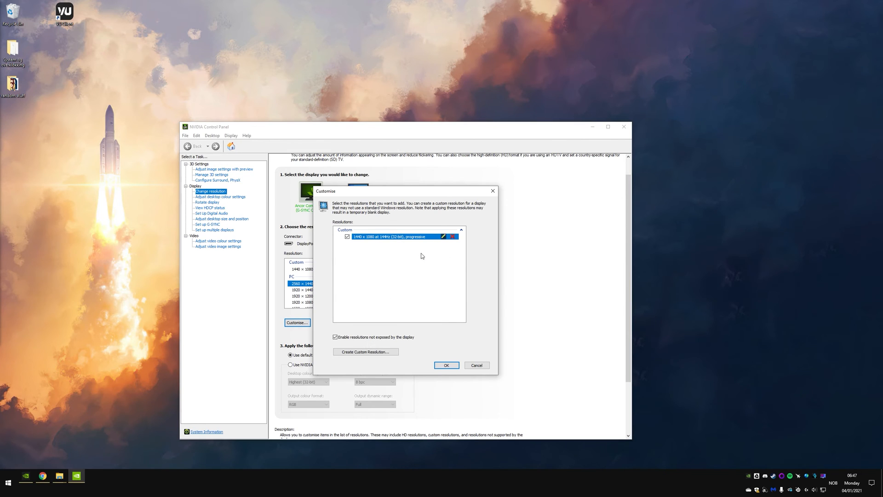
pyautogui.moveTo(439, 284)
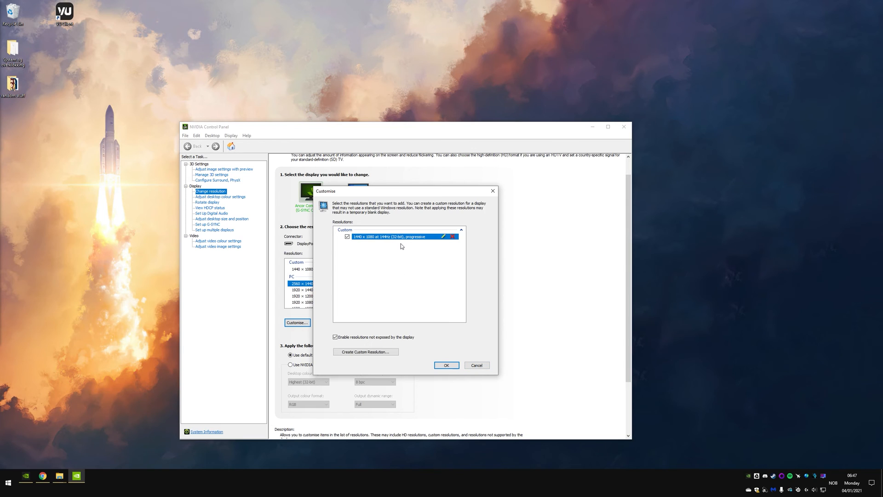
pyautogui.moveTo(339, 195)
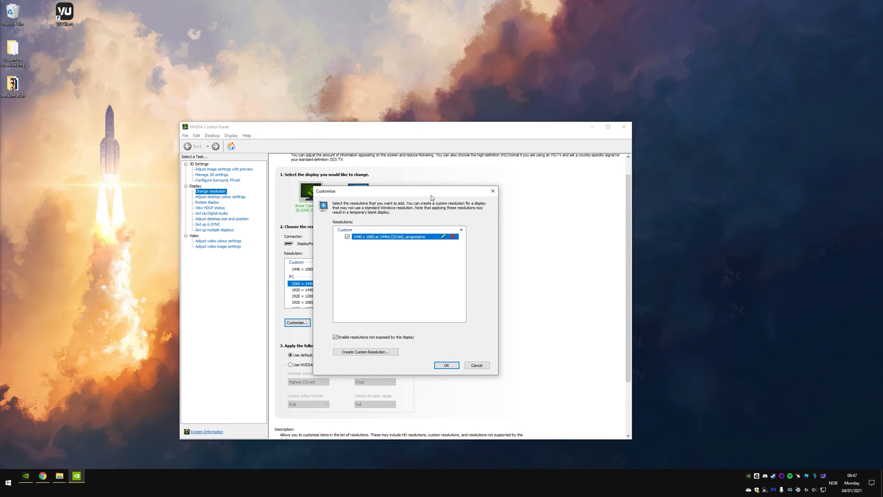
pyautogui.moveTo(404, 197)
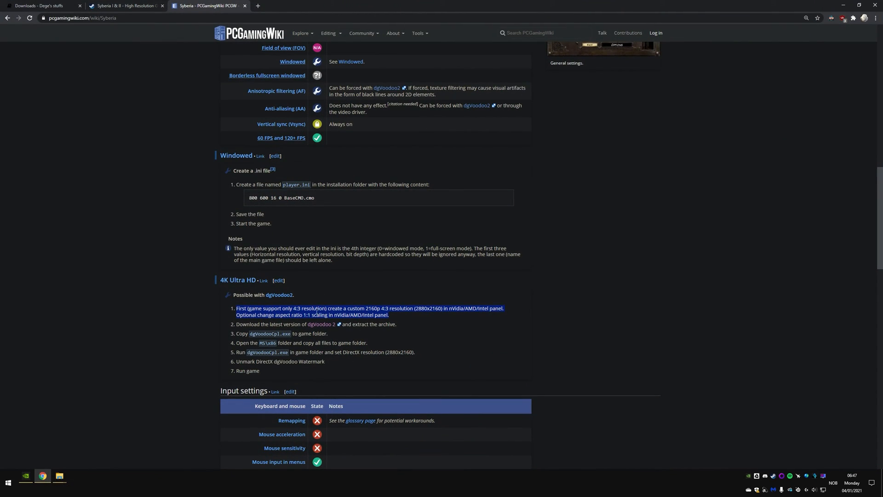
# Step: Check the Steam high-resolution guide, skim the Syberia wiki article, then minimise Chrome
pyautogui.click(123, 6)
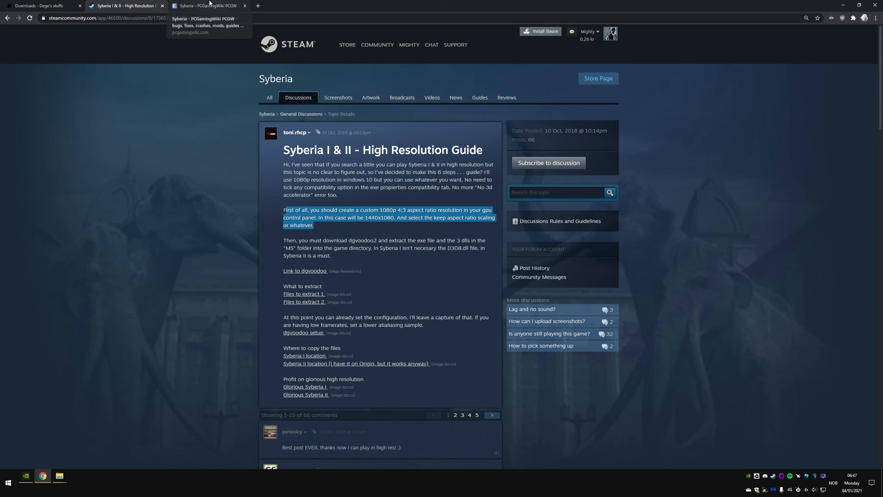
pyautogui.click(209, 5)
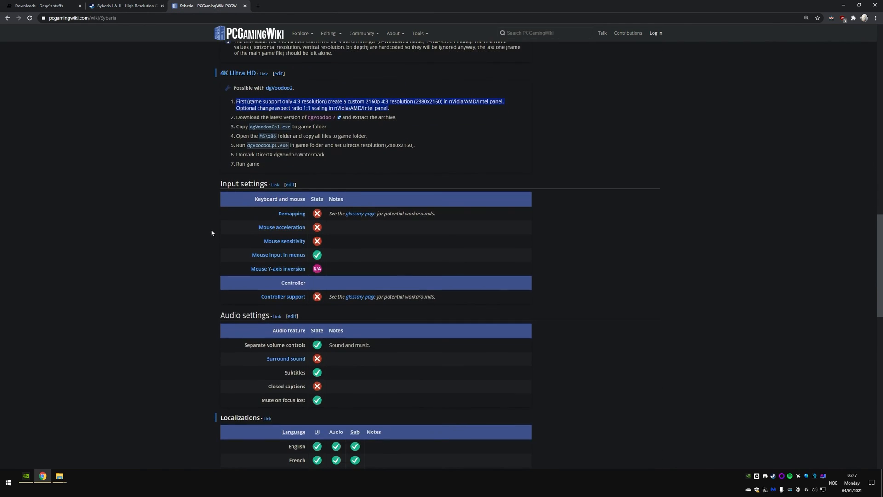
pyautogui.scroll(-3)
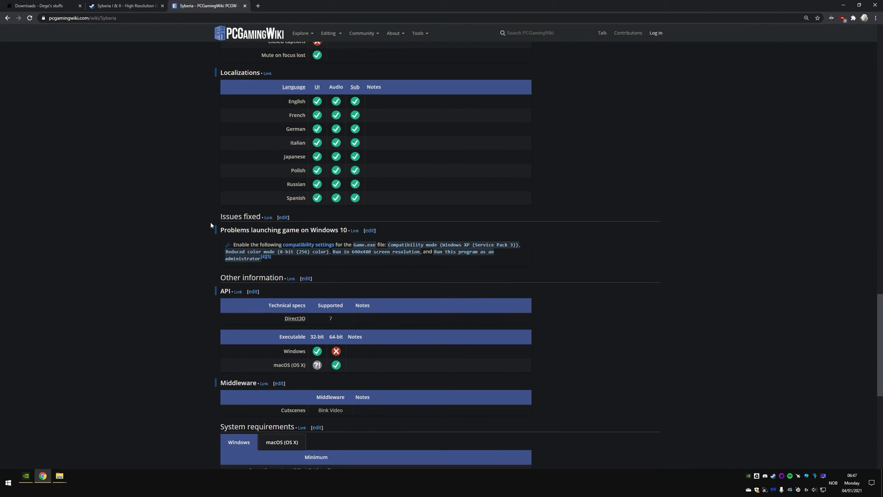
pyautogui.scroll(3)
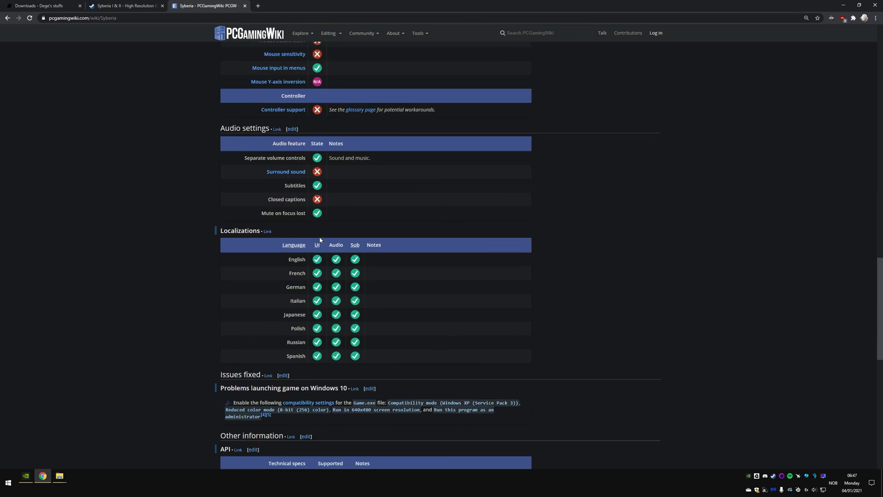
pyautogui.scroll(-3)
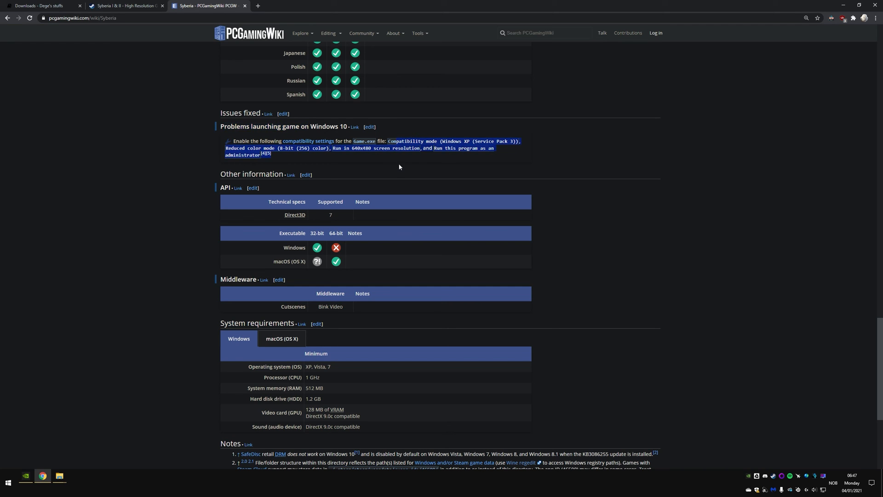
pyautogui.scroll(3)
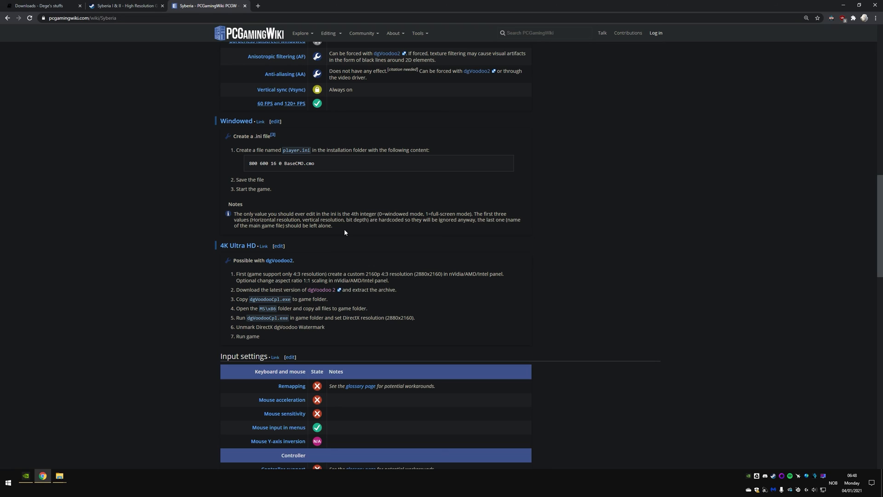
pyautogui.moveTo(409, 229)
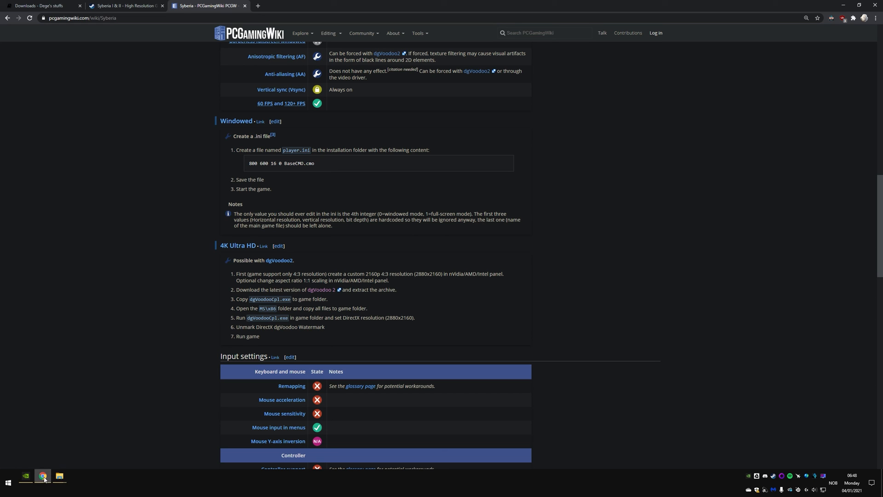
pyautogui.click(42, 479)
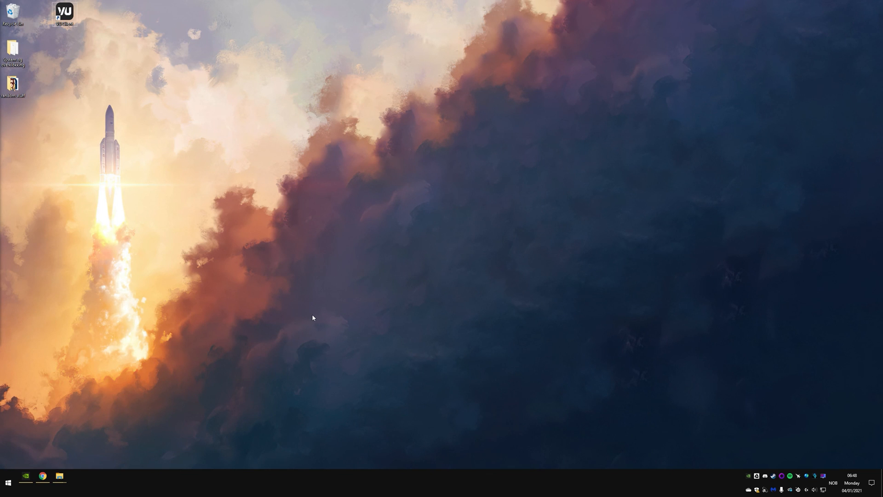
pyautogui.moveTo(312, 320)
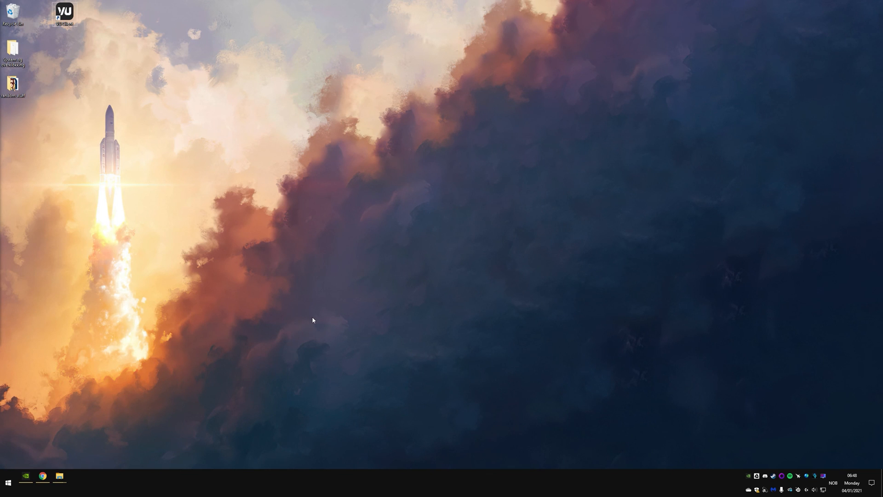